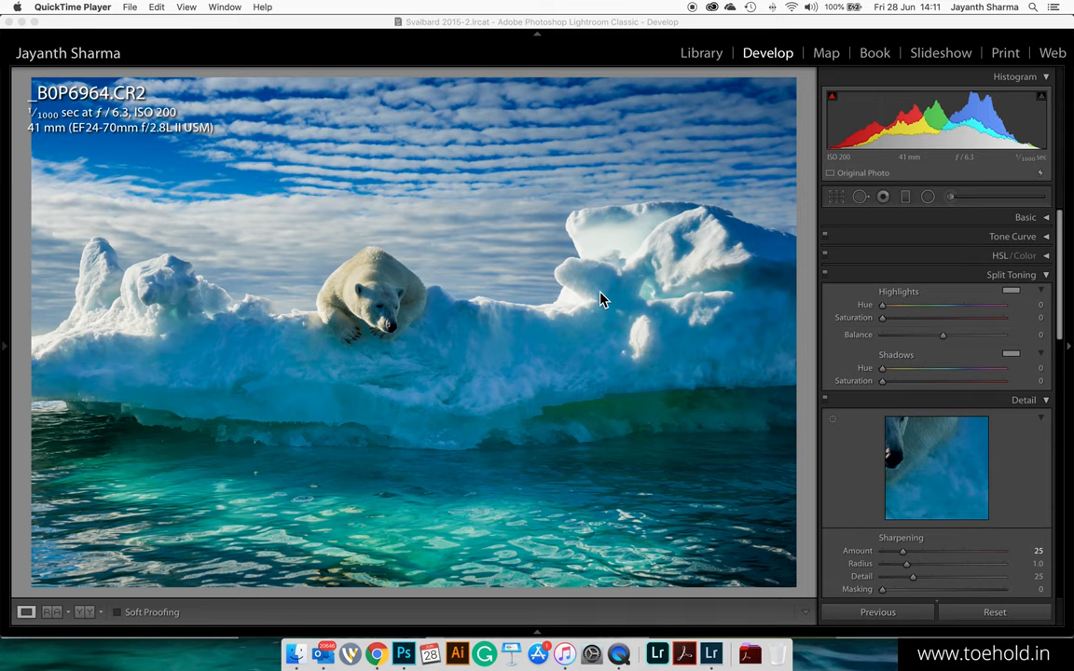
pyautogui.moveTo(357, 286)
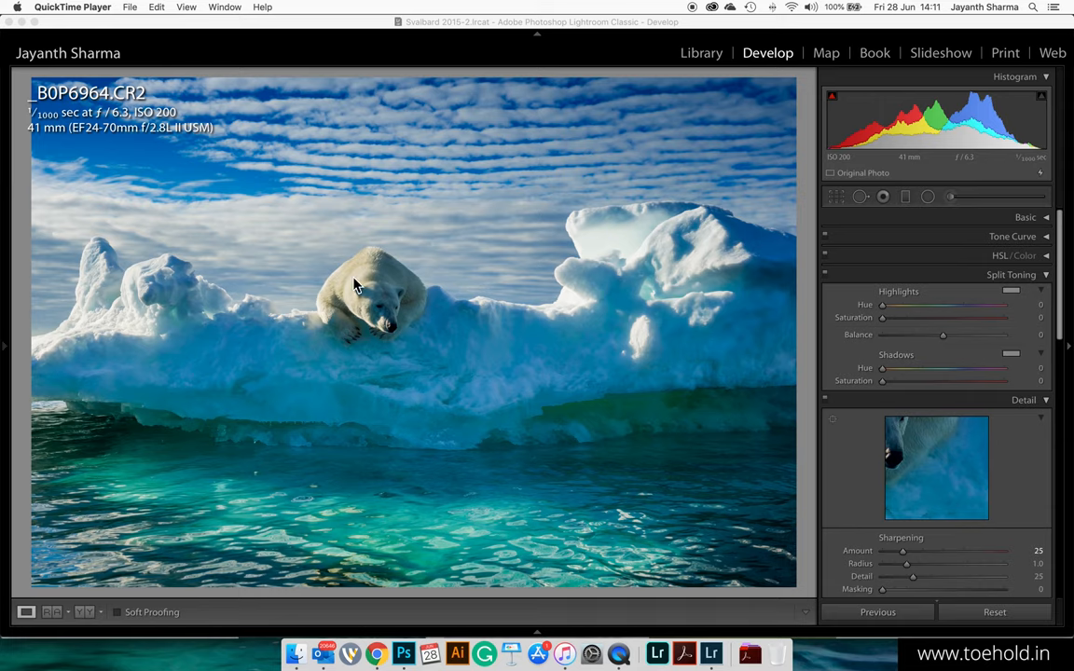
pyautogui.moveTo(642, 268)
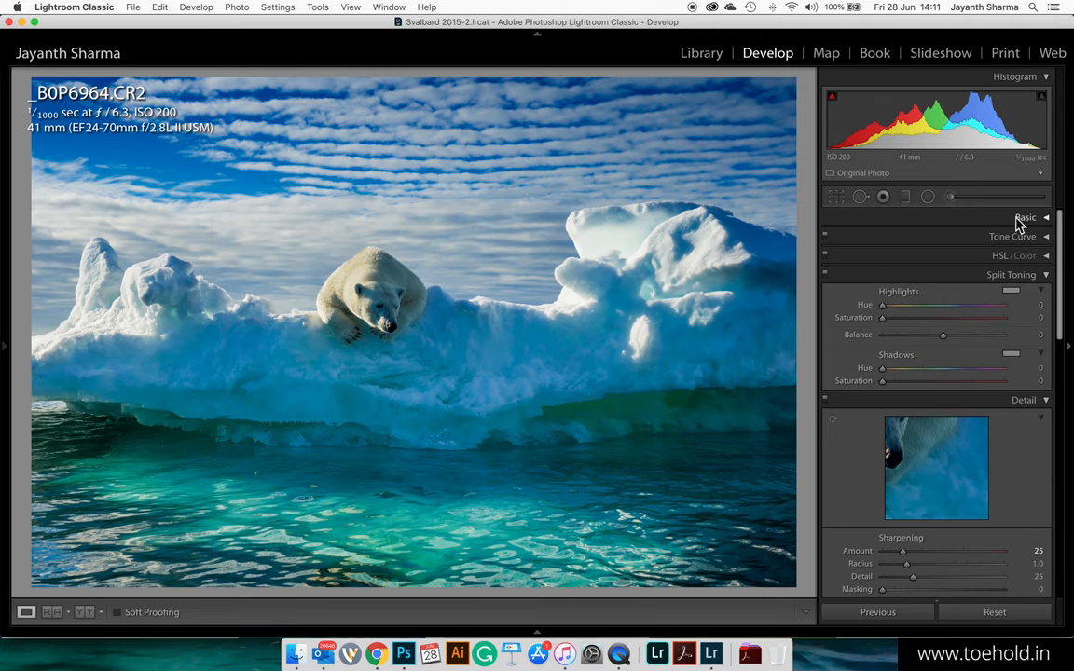
# Expand the Basic panel to reveal white balance and tone settings.
pyautogui.click(1026, 217)
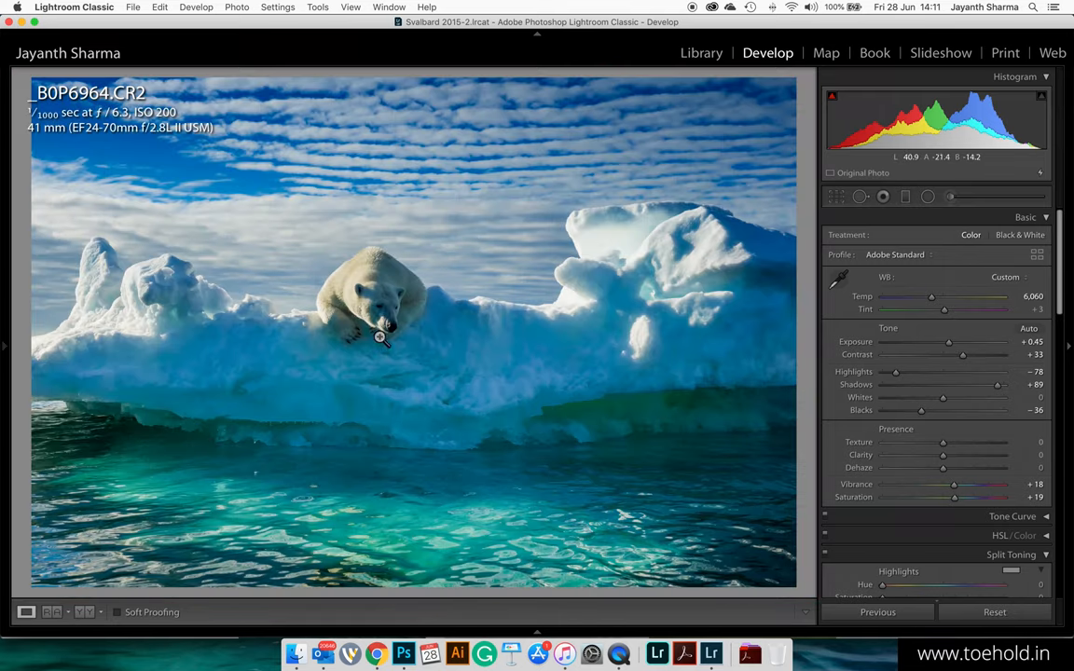
pyautogui.moveTo(460, 356)
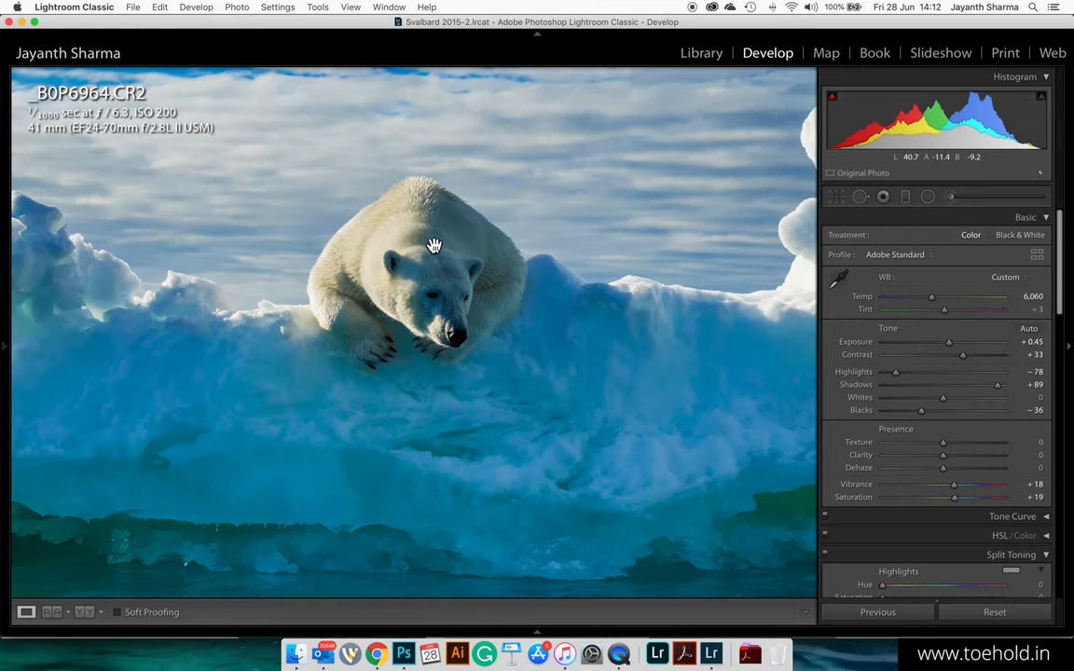
pyautogui.moveTo(340, 281)
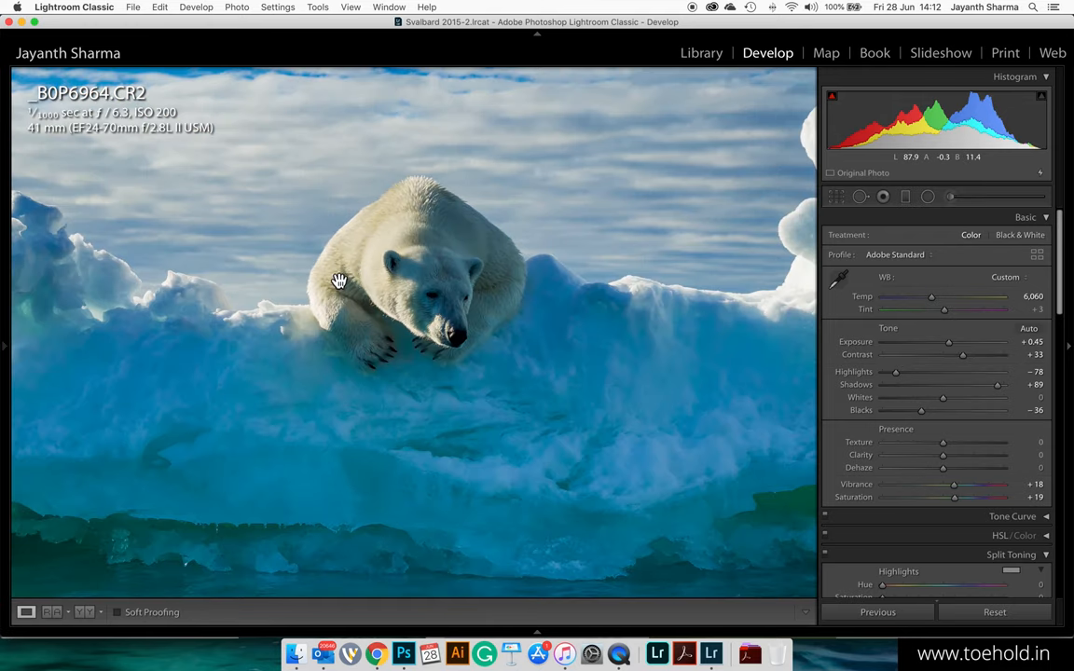
pyautogui.moveTo(342, 258)
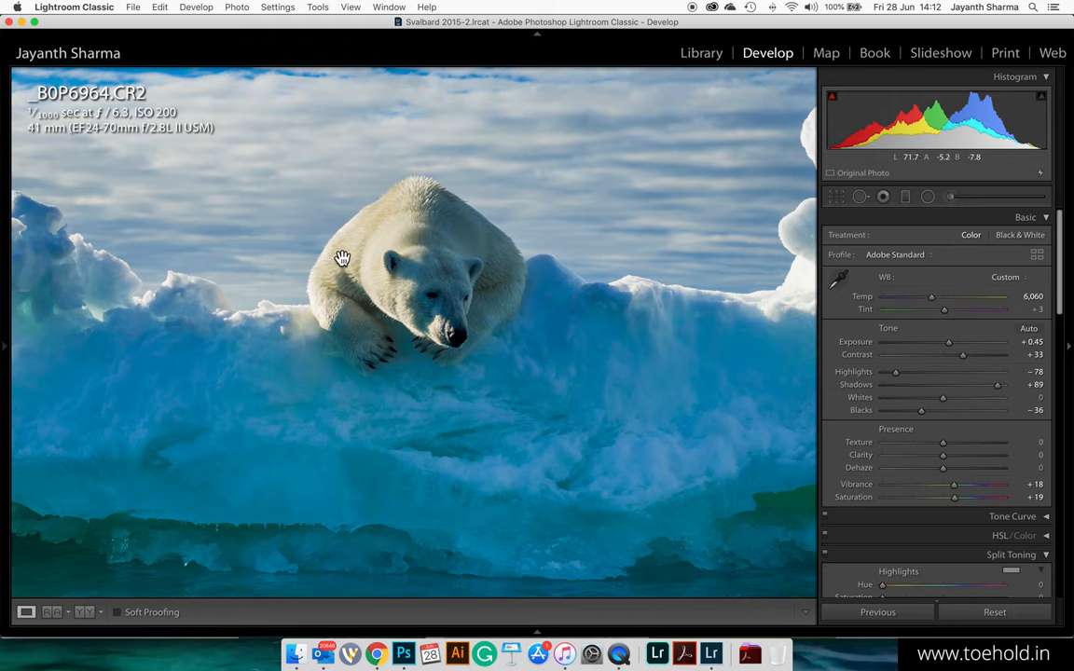
pyautogui.moveTo(335, 281)
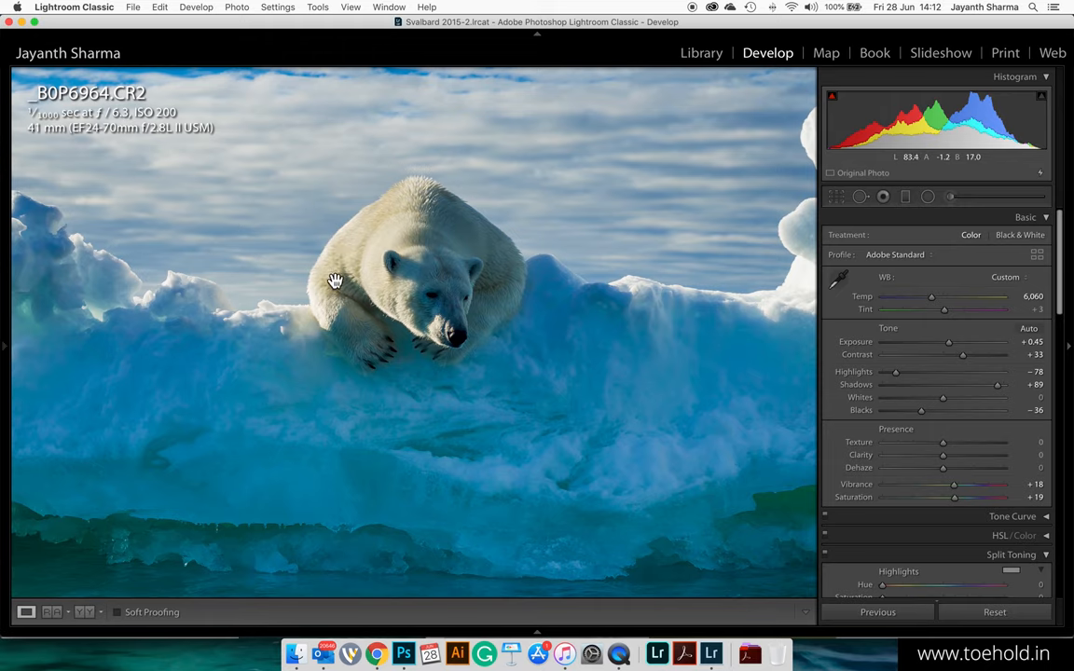
pyautogui.moveTo(482, 254)
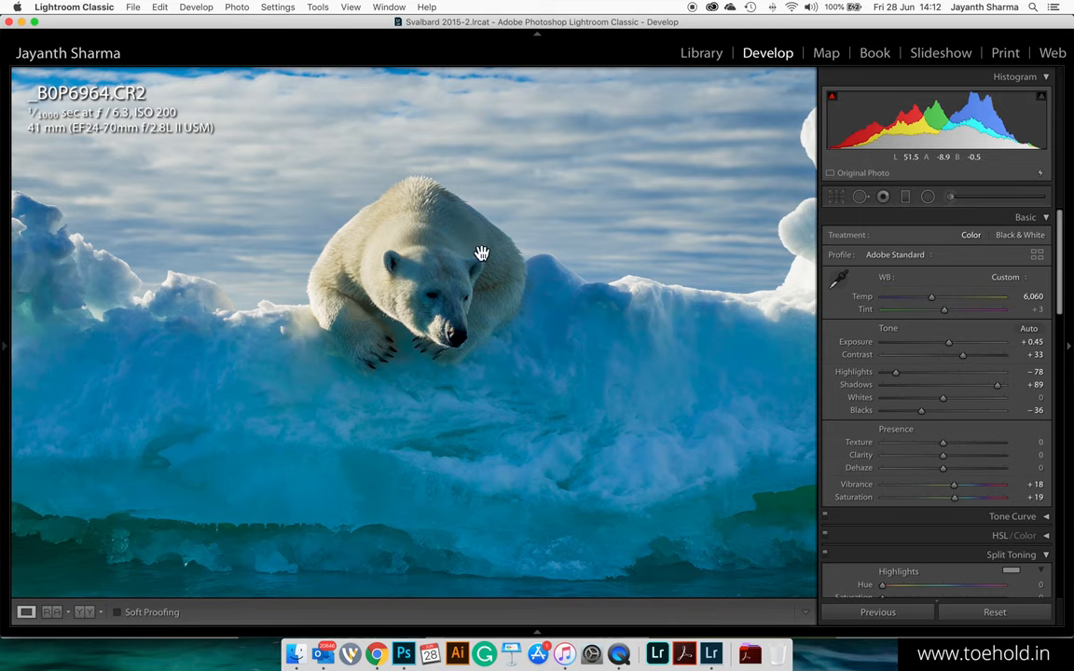
pyautogui.moveTo(667, 424)
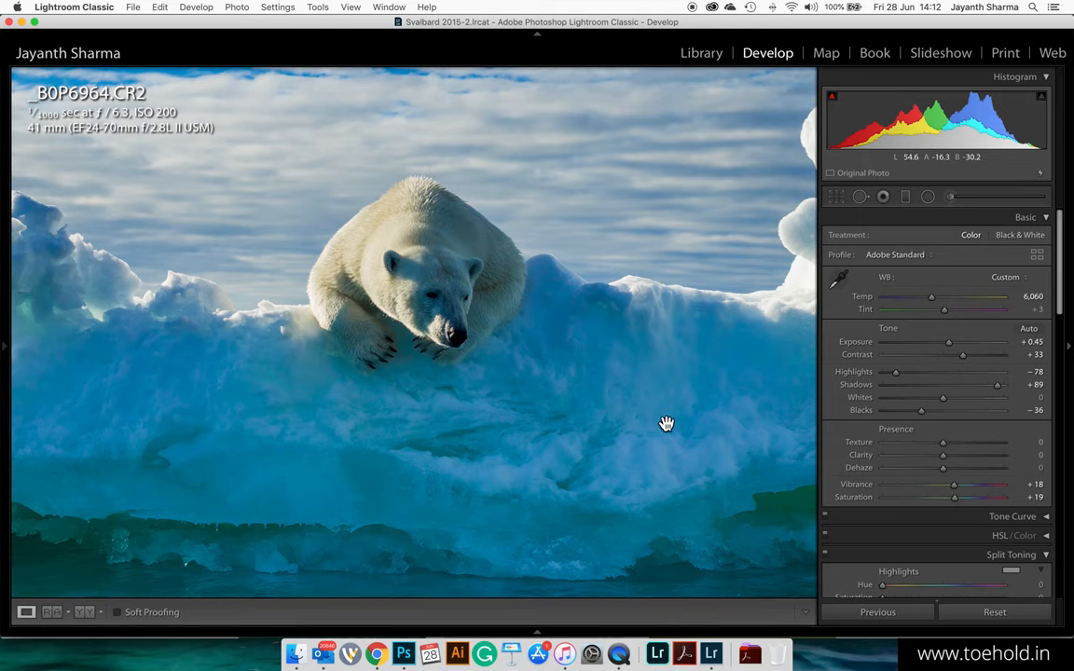
pyautogui.moveTo(681, 442)
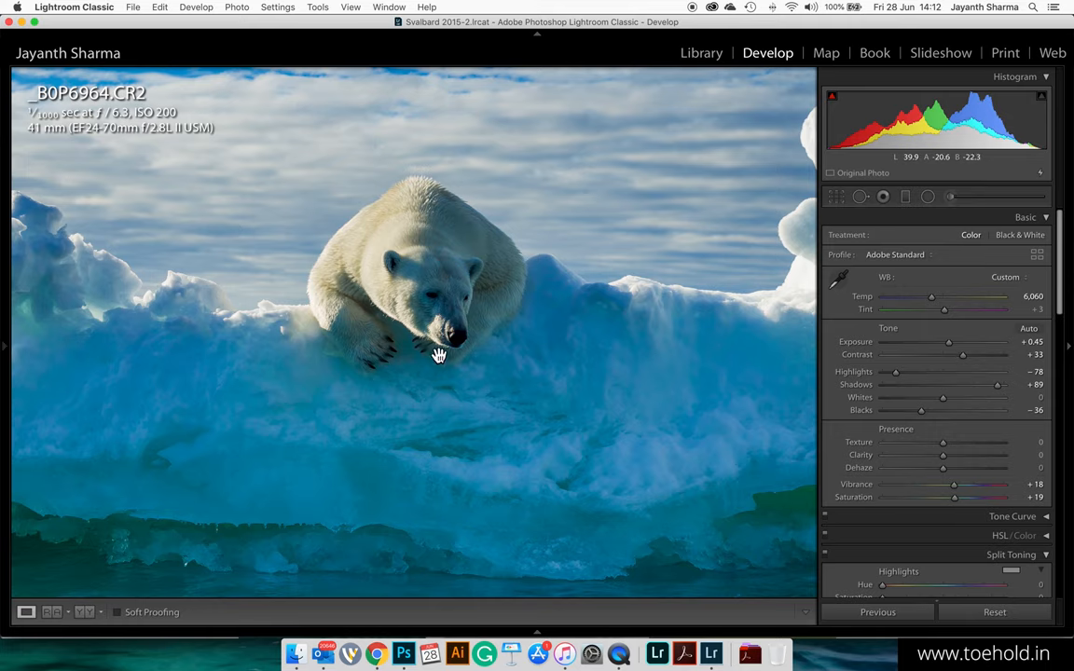
pyautogui.moveTo(504, 386)
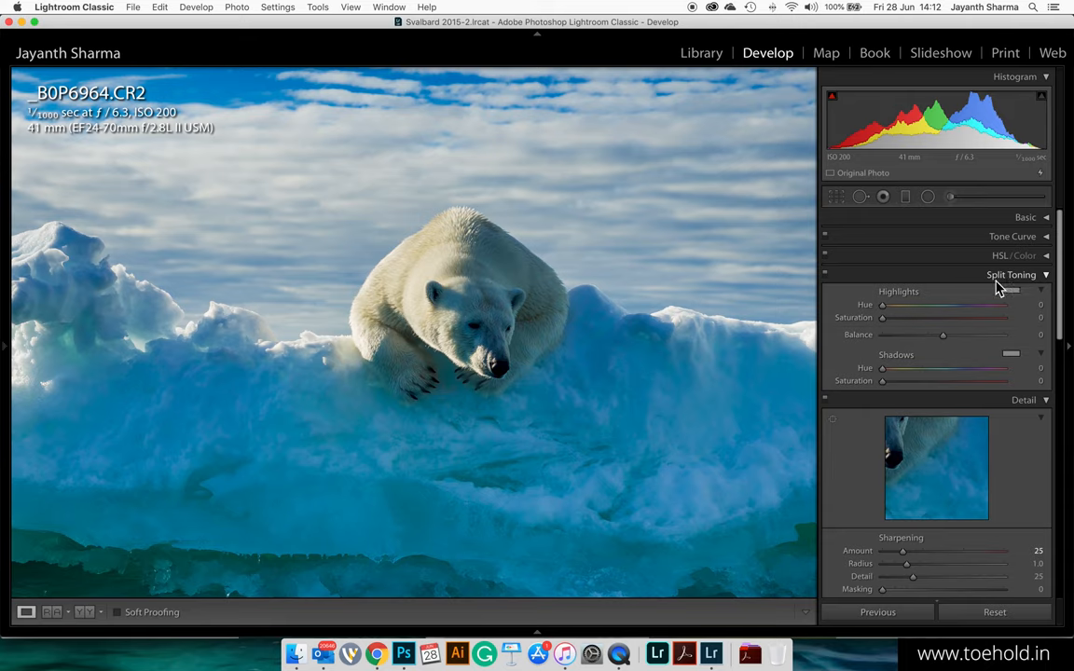
pyautogui.moveTo(928, 299)
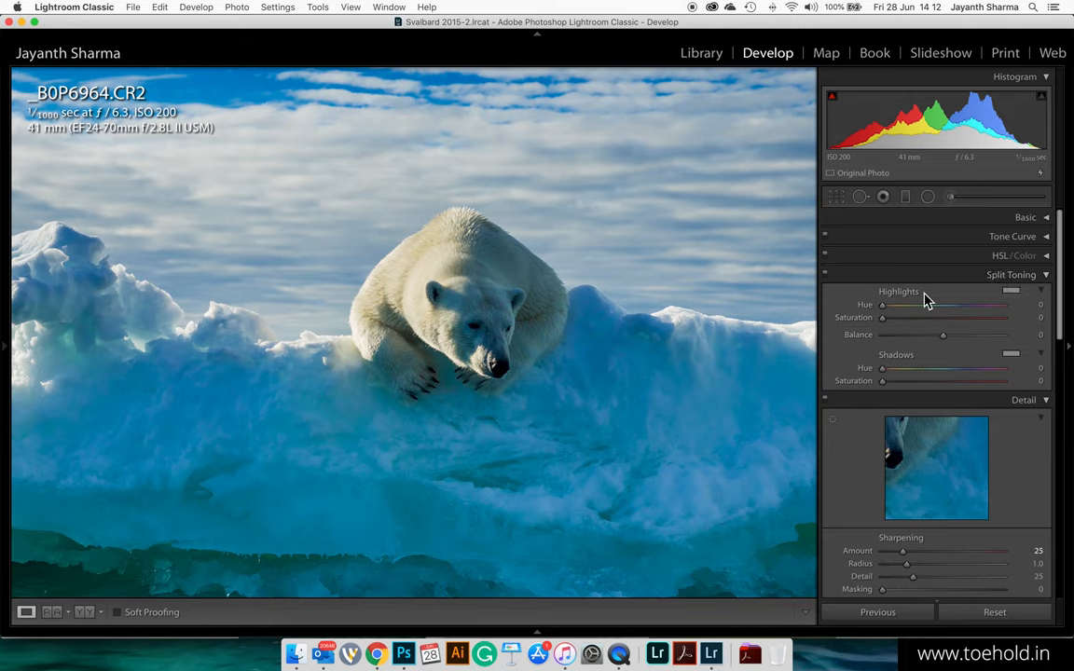
pyautogui.moveTo(699, 333)
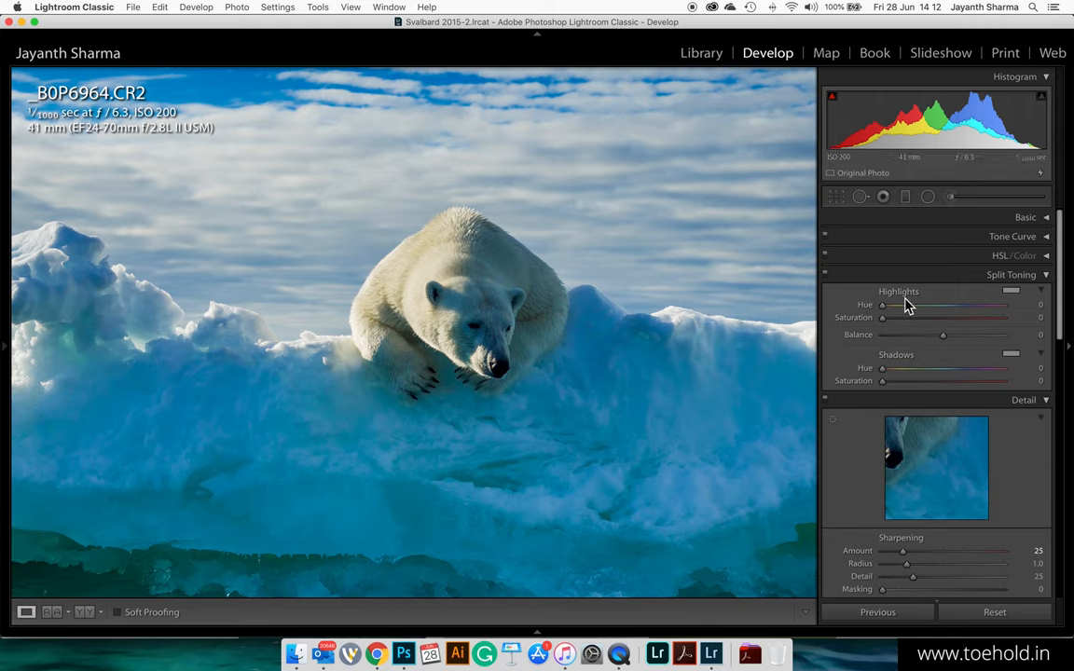
pyautogui.moveTo(912, 317)
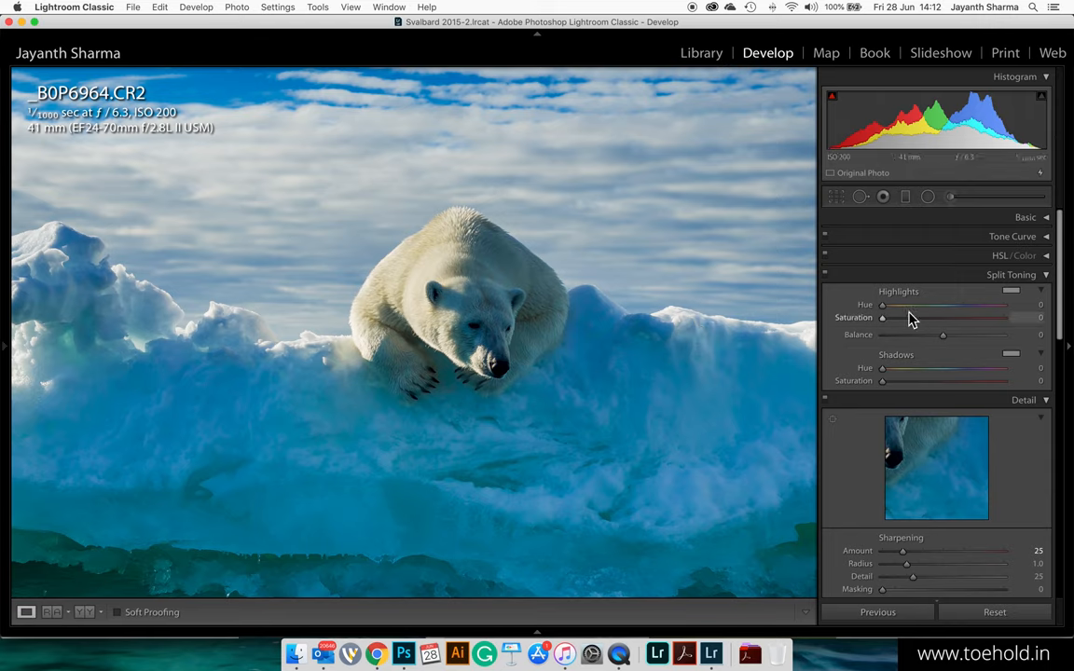
pyautogui.moveTo(657, 351)
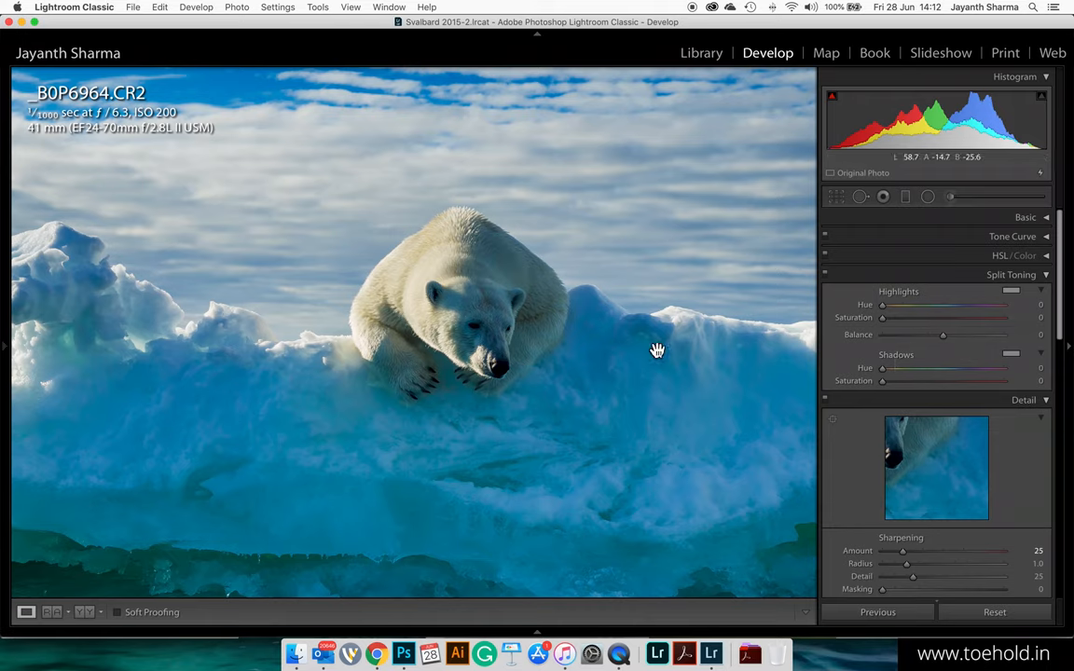
pyautogui.moveTo(84, 266)
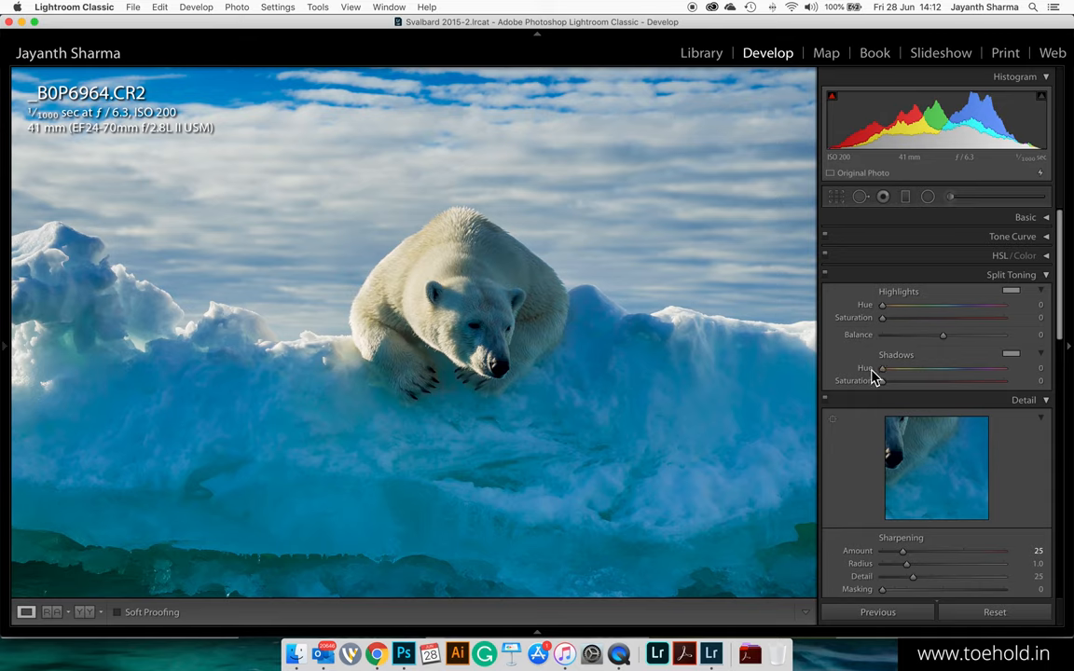
pyautogui.moveTo(519, 335)
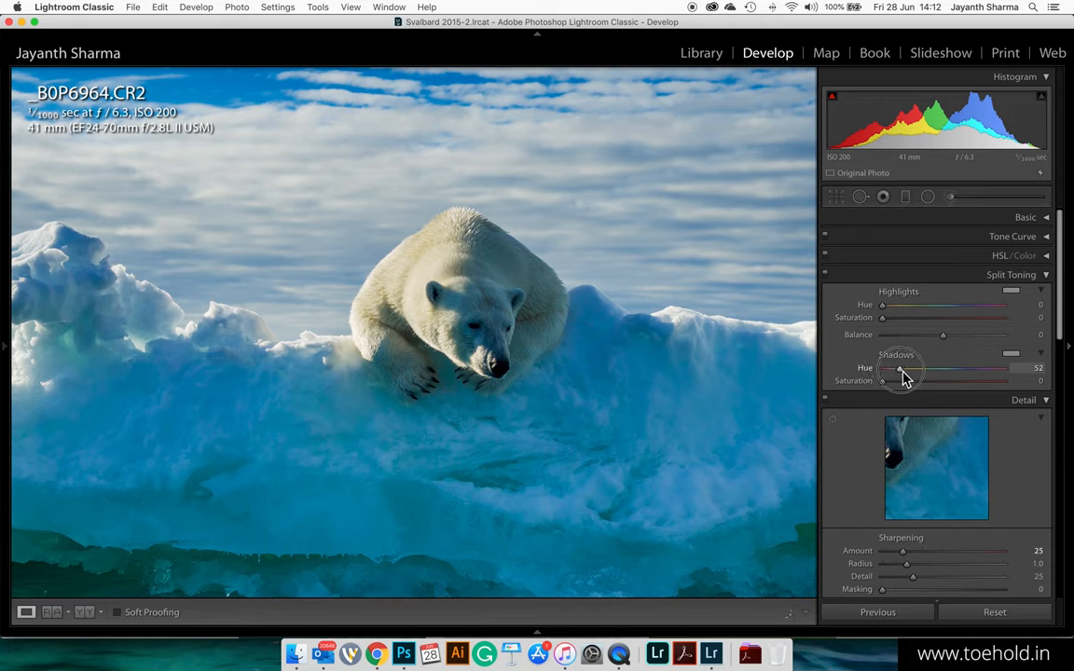
pyautogui.moveTo(480, 303)
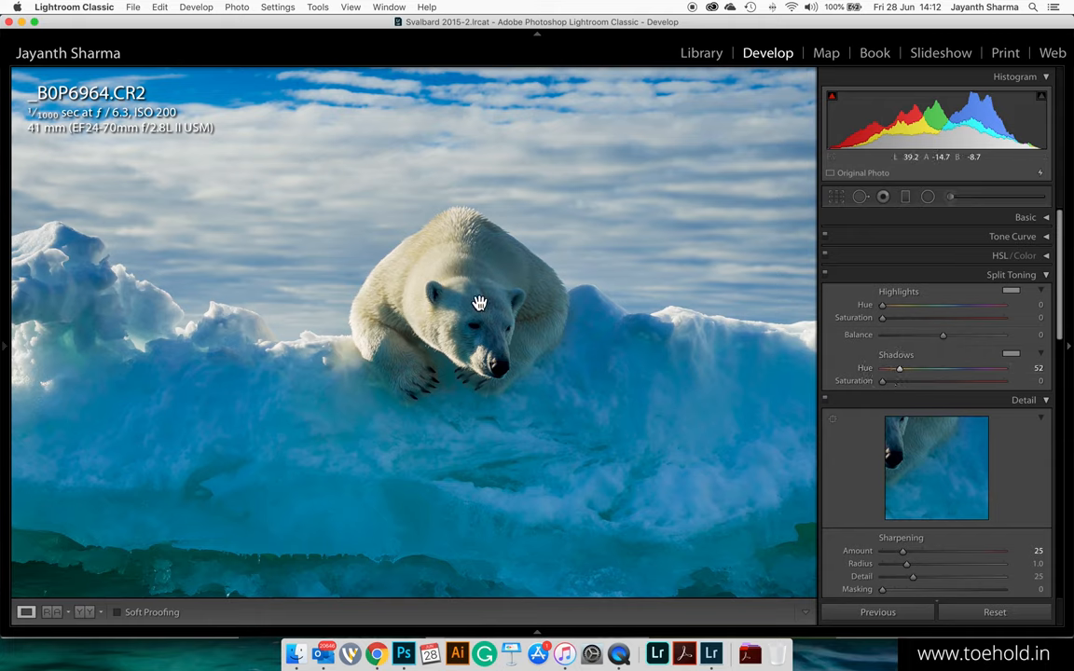
pyautogui.moveTo(510, 294)
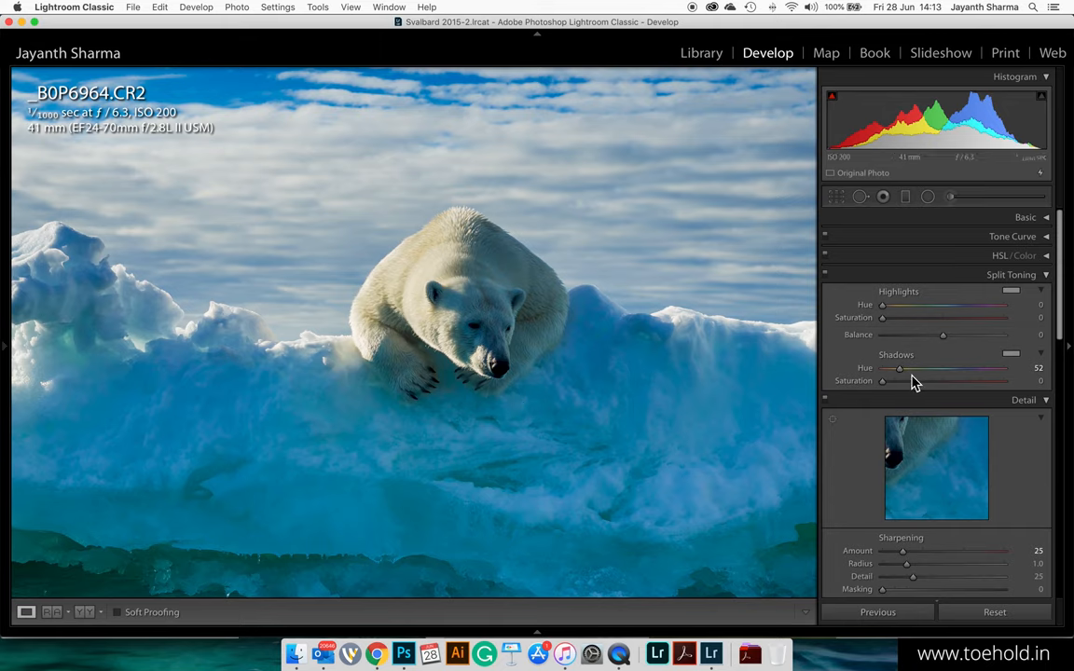
pyautogui.moveTo(512, 395)
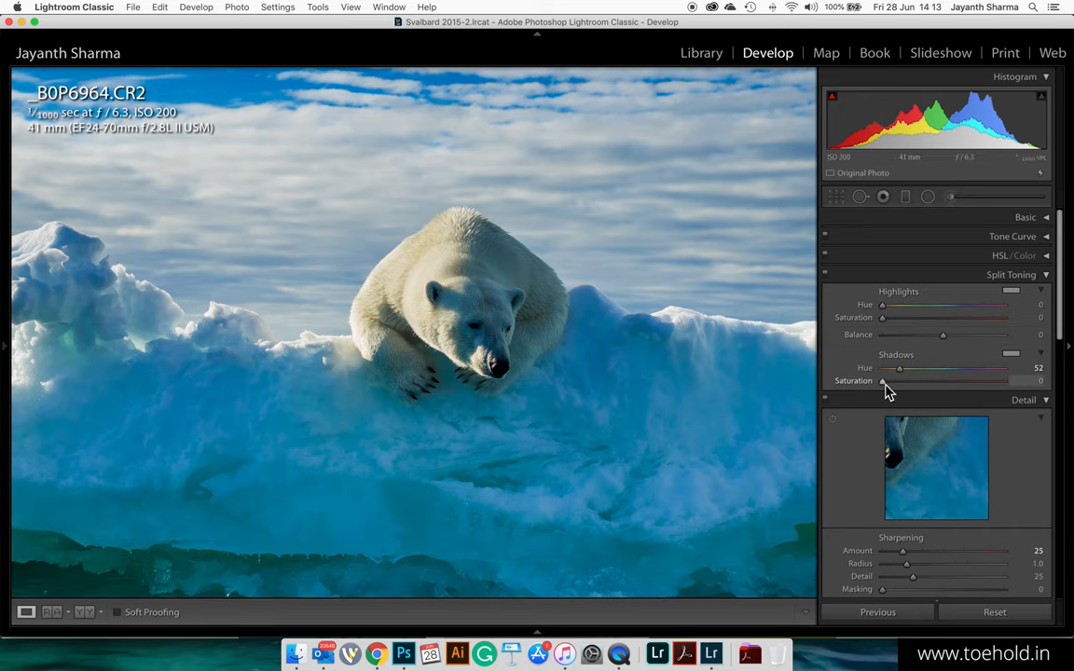
# Raise Split Toning shadow saturation past 39, then settle it at about 30.
pyautogui.moveTo(882, 380); pyautogui.dragTo(895, 381)
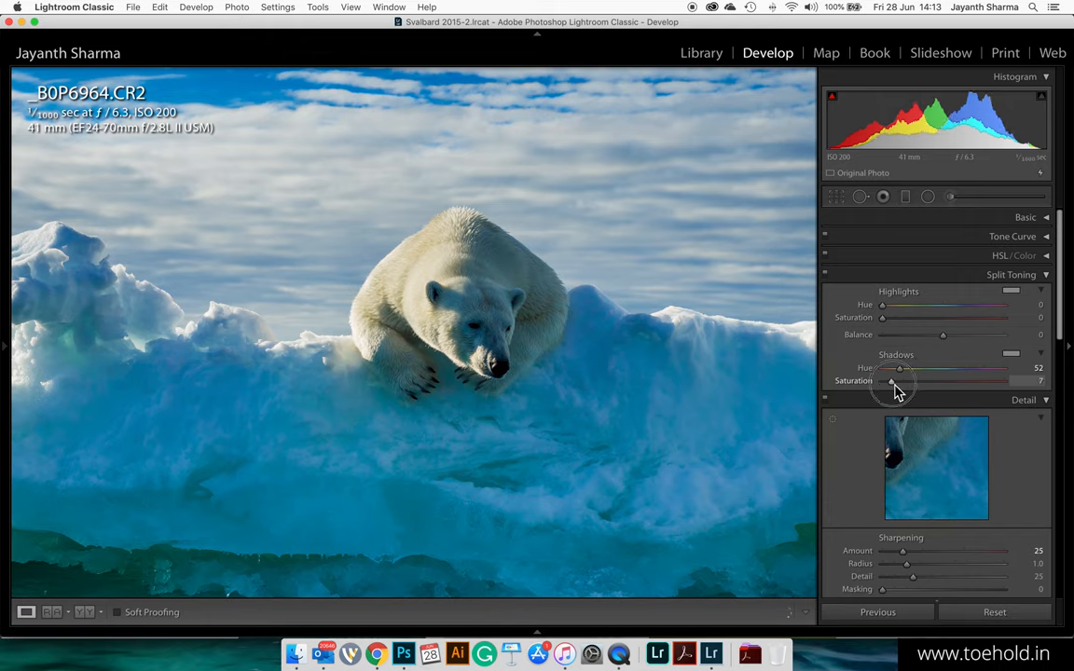
pyautogui.moveTo(881, 380); pyautogui.dragTo(911, 381)
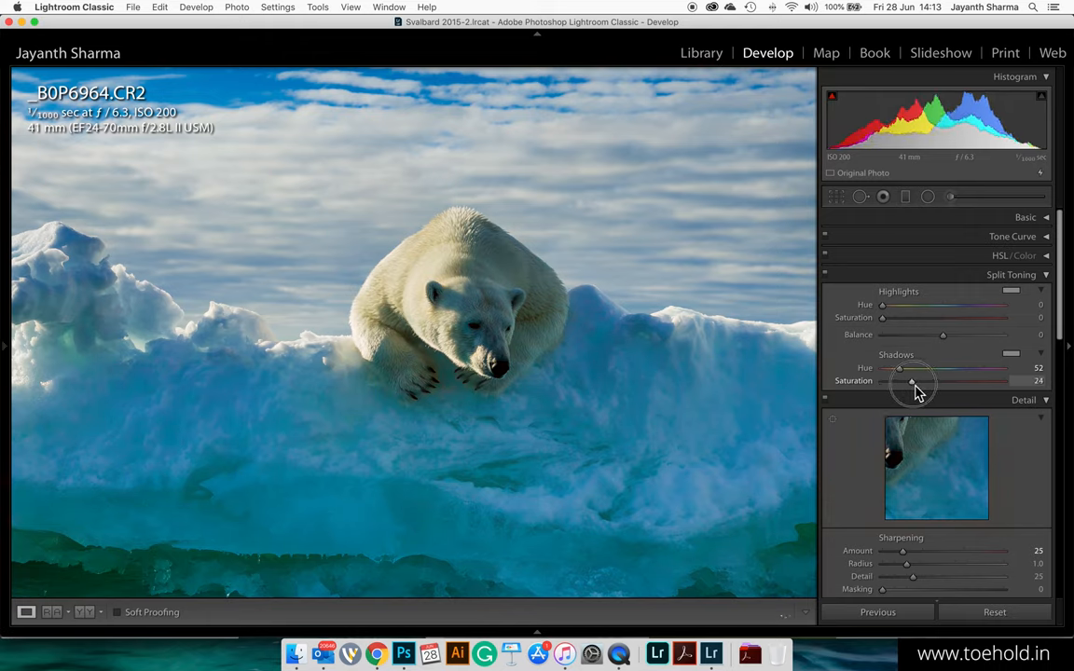
pyautogui.moveTo(911, 380); pyautogui.dragTo(929, 380)
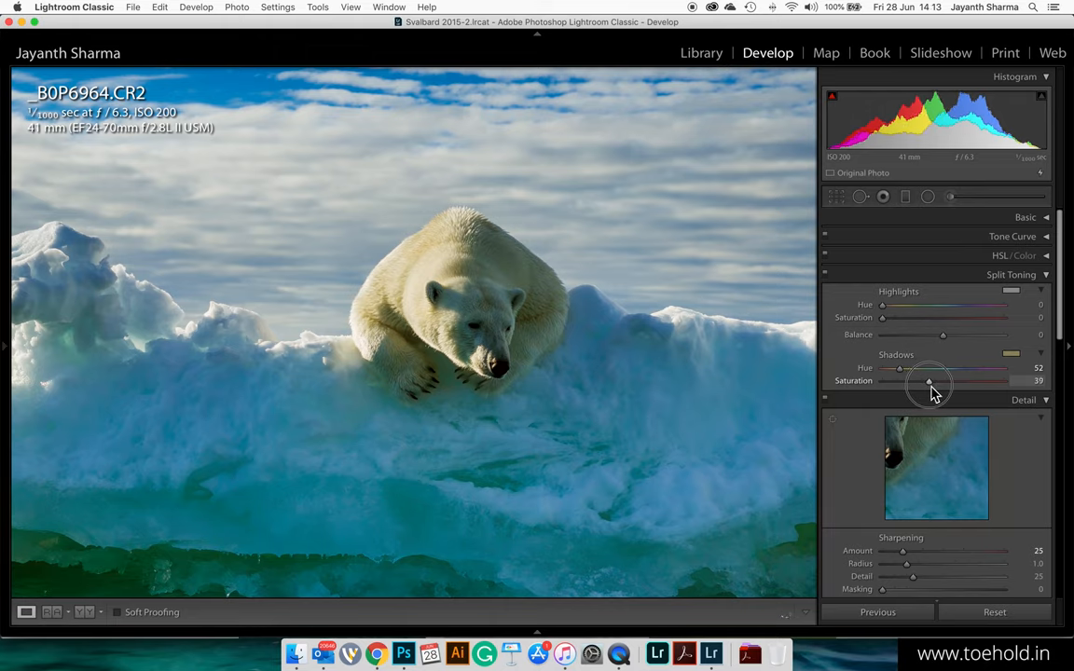
pyautogui.moveTo(929, 381); pyautogui.dragTo(920, 381)
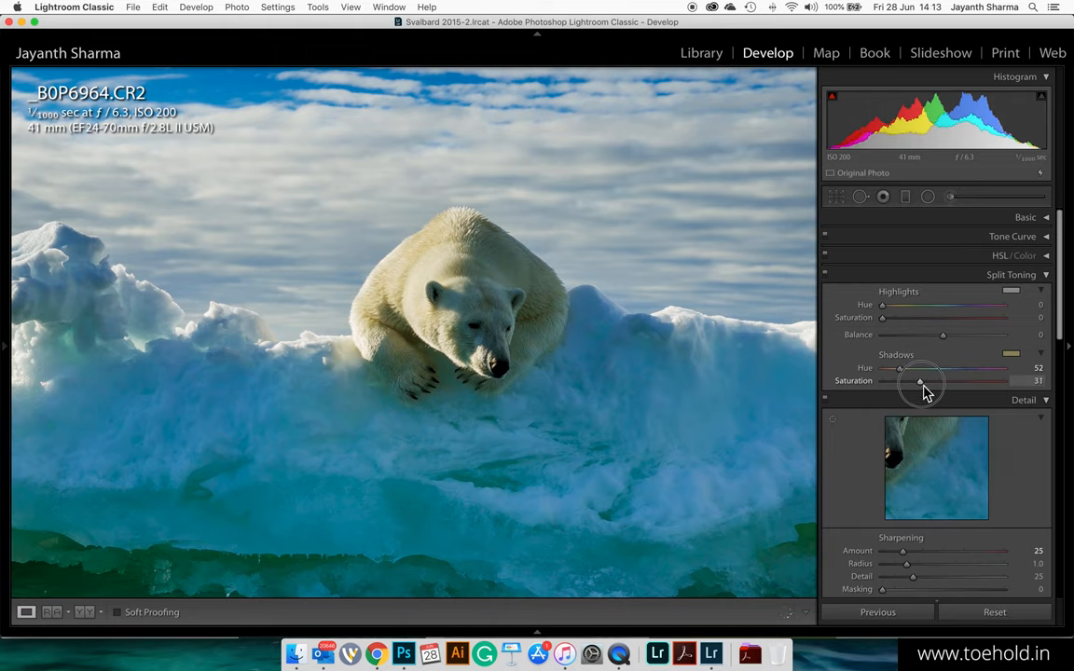
pyautogui.moveTo(920, 382); pyautogui.dragTo(918, 381)
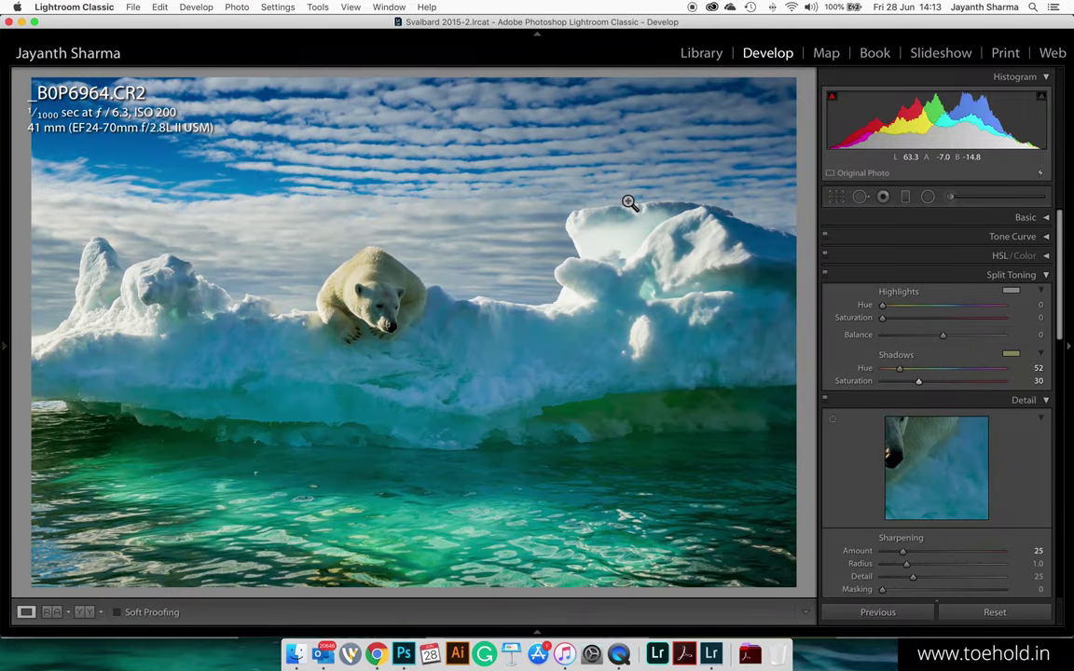
pyautogui.moveTo(858, 389)
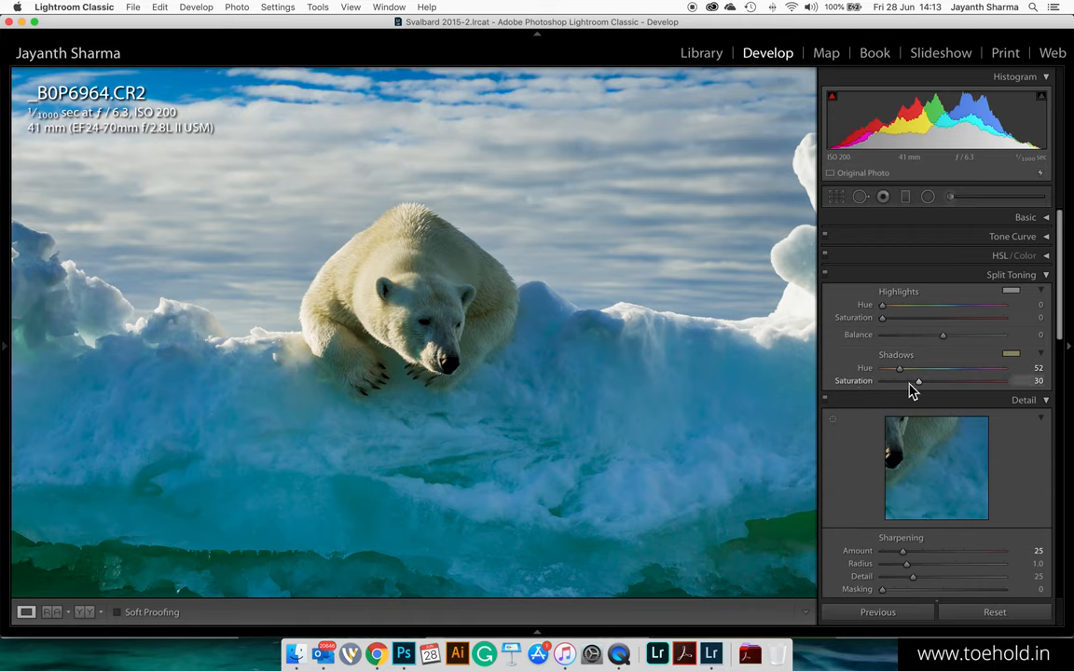
pyautogui.moveTo(918, 380); pyautogui.dragTo(902, 381)
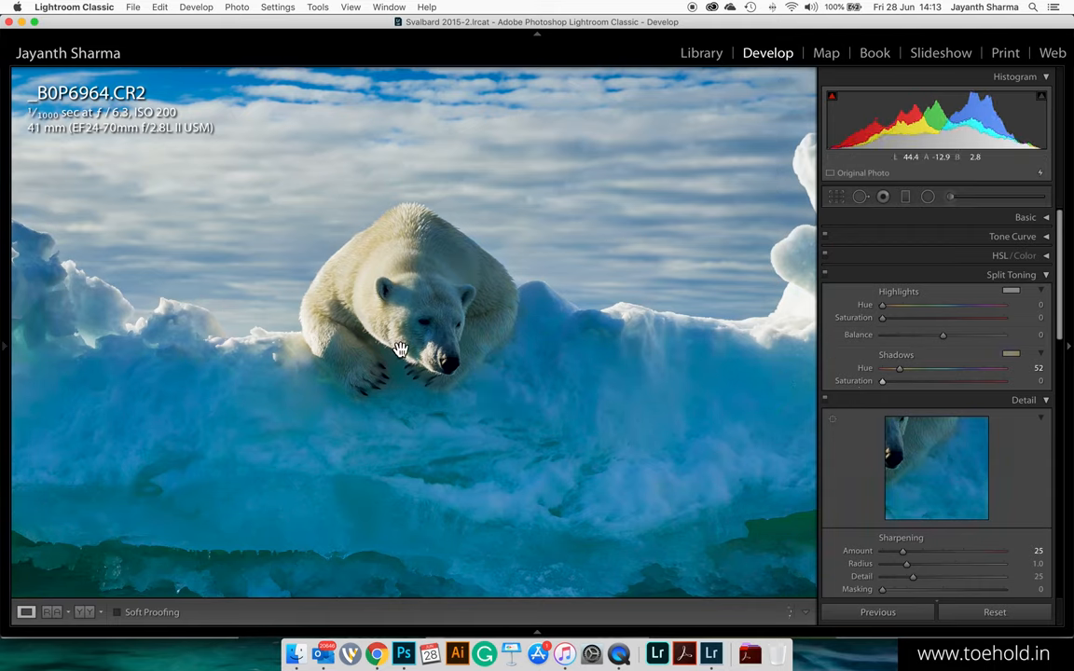
pyautogui.moveTo(872, 415)
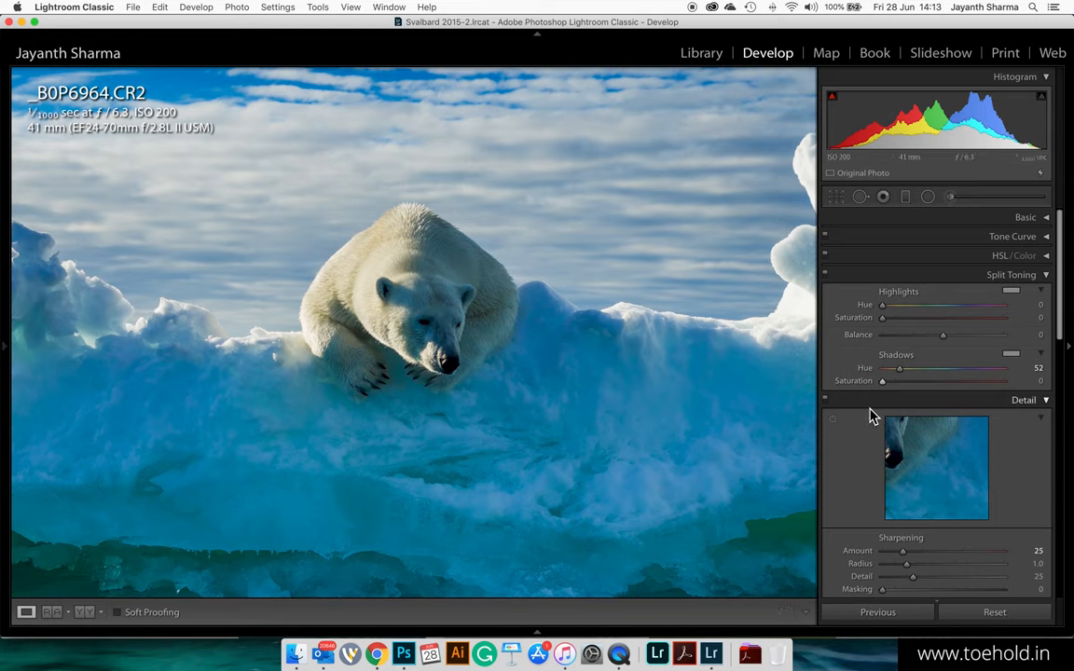
pyautogui.moveTo(882, 381); pyautogui.dragTo(912, 381)
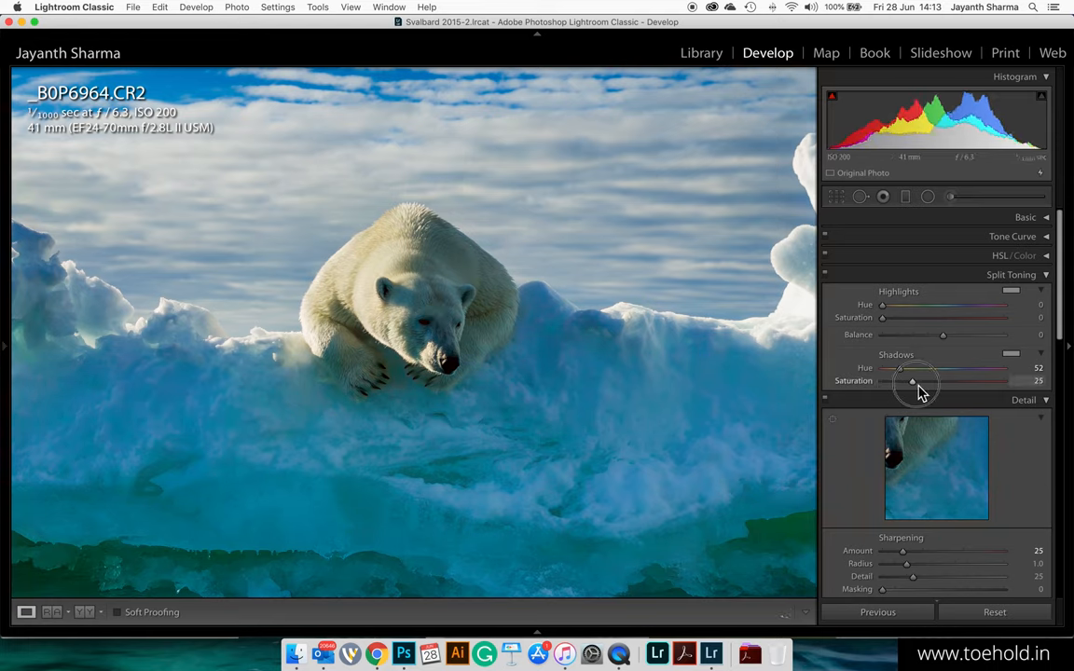
pyautogui.moveTo(912, 382); pyautogui.dragTo(919, 383)
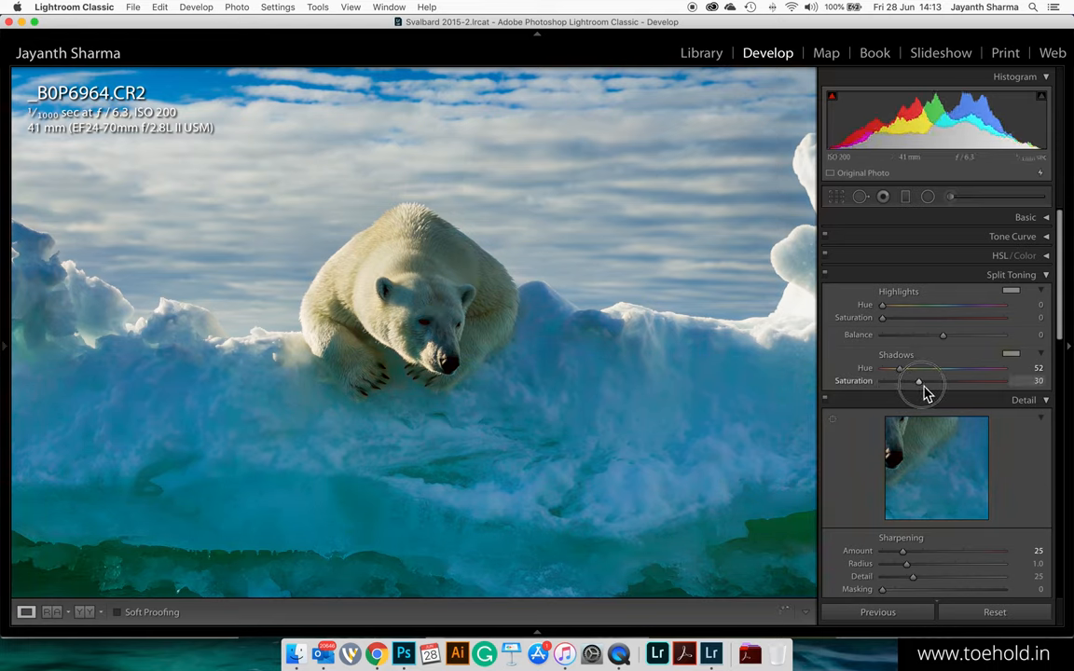
pyautogui.click(537, 373)
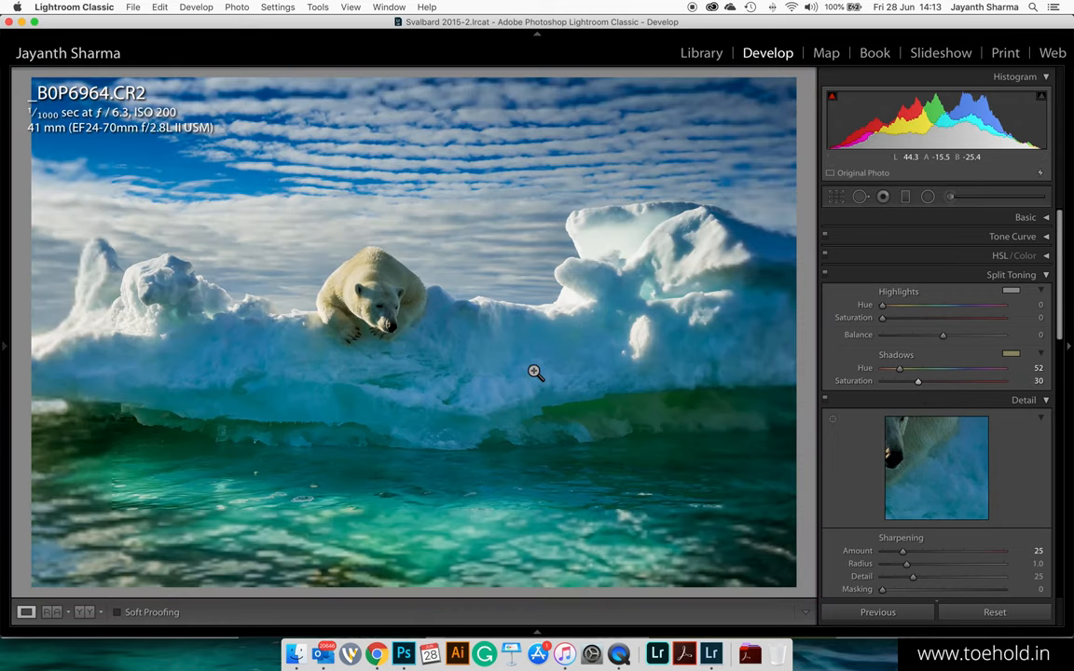
pyautogui.moveTo(629, 362)
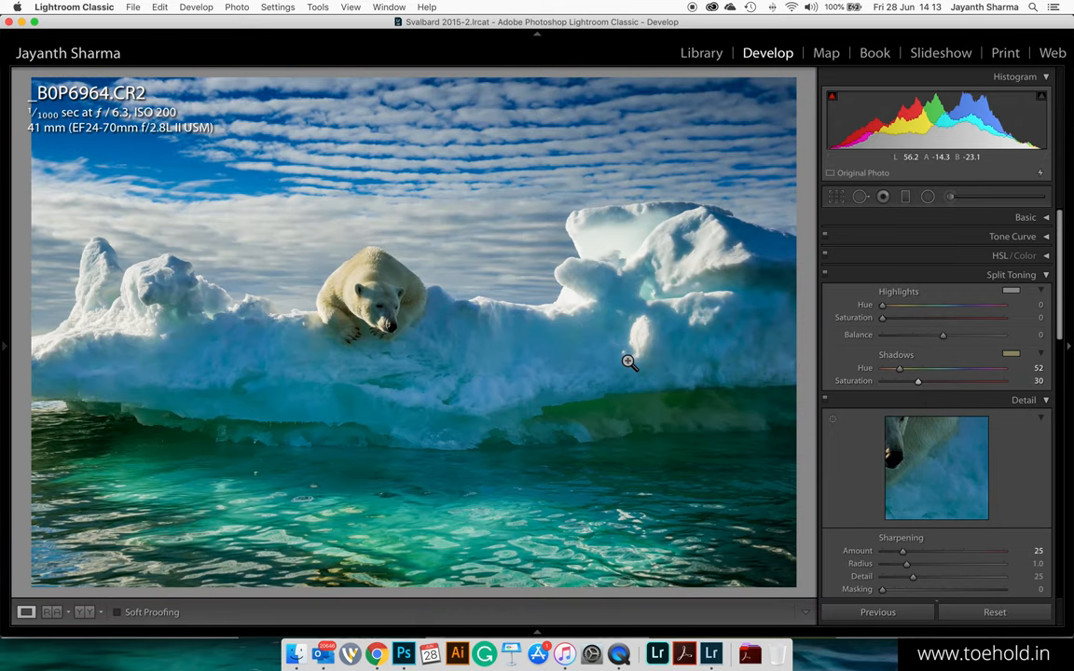
pyautogui.moveTo(779, 353)
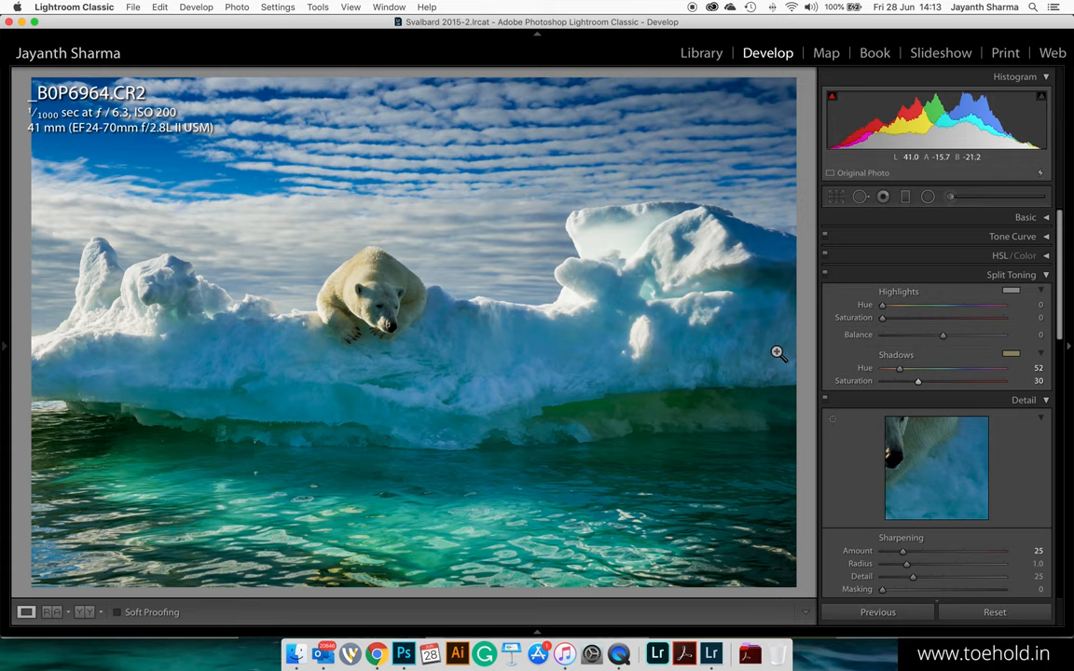
pyautogui.moveTo(656, 327)
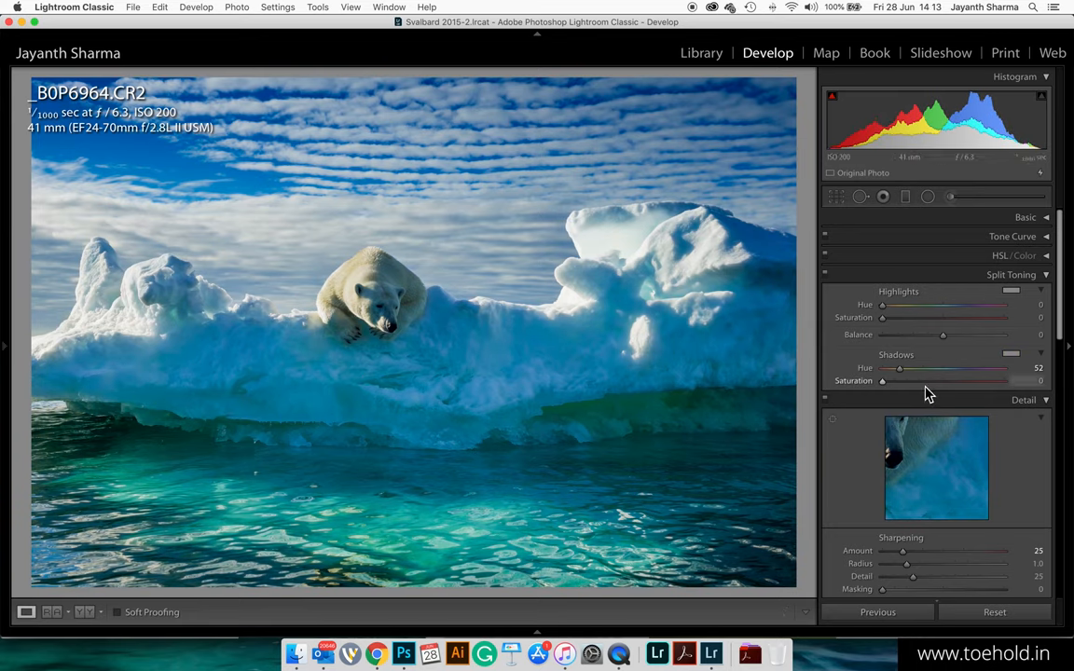
# Restore Split Toning shadow saturation from 0 back to 30.
pyautogui.moveTo(882, 380); pyautogui.dragTo(918, 381)
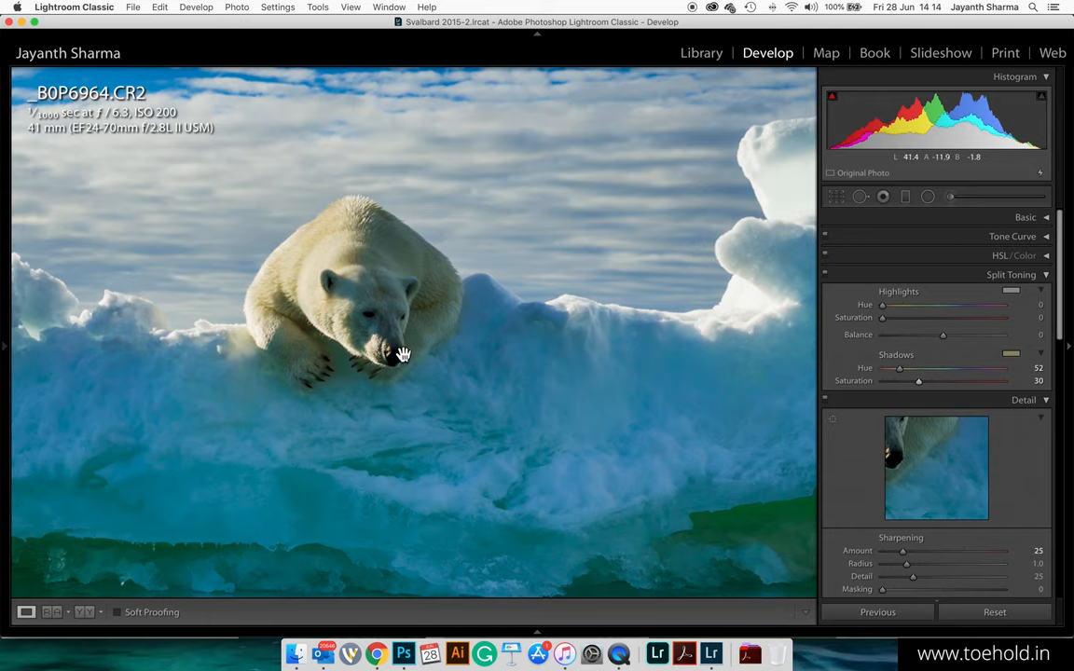
pyautogui.moveTo(354, 284)
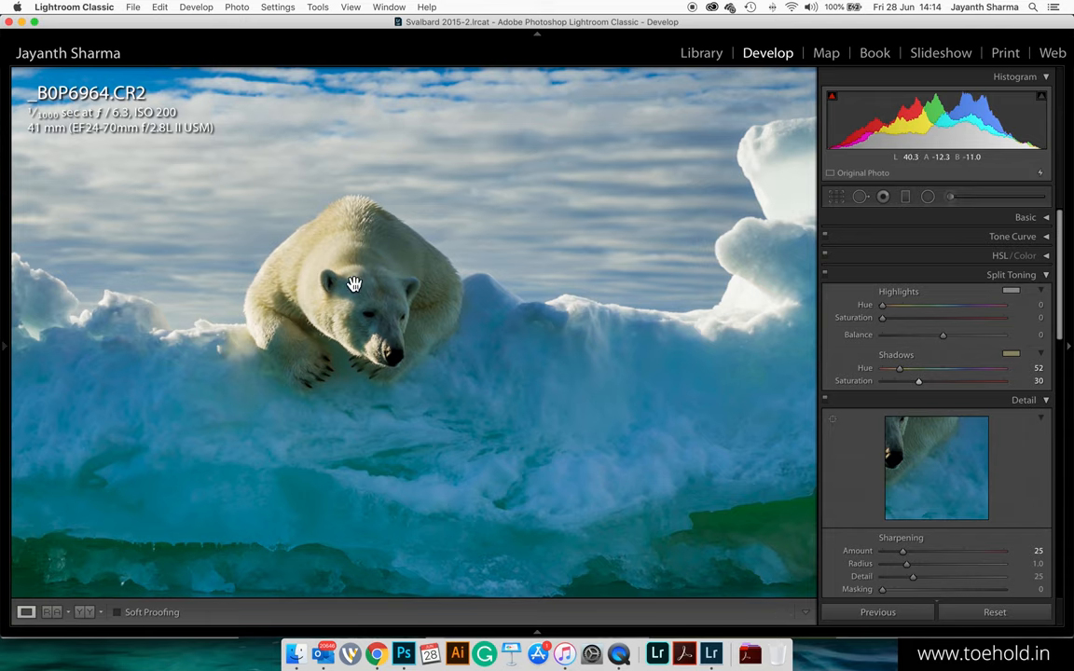
pyautogui.moveTo(386, 325)
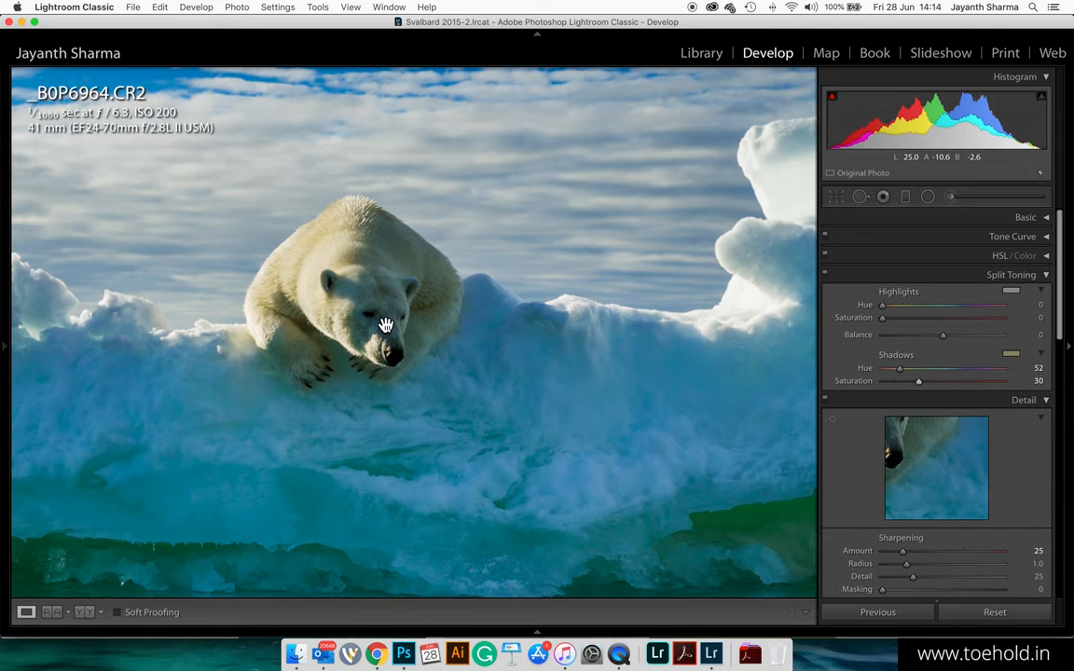